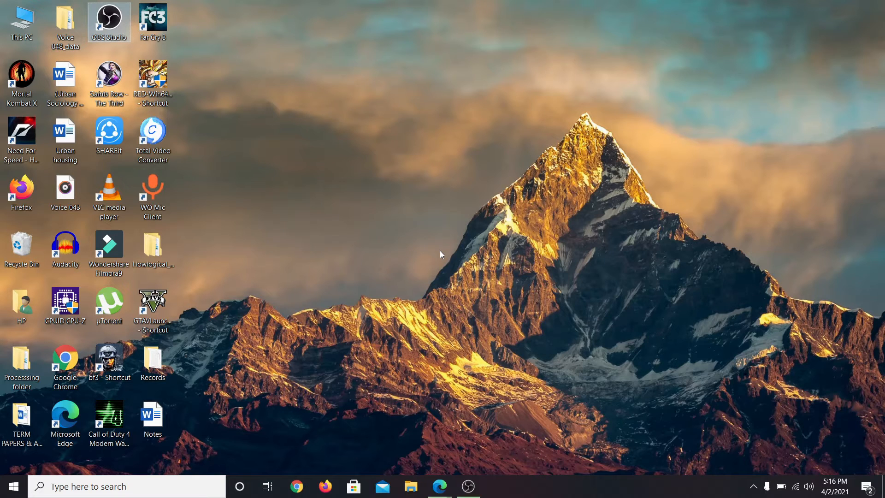
mouse_move(447, 329)
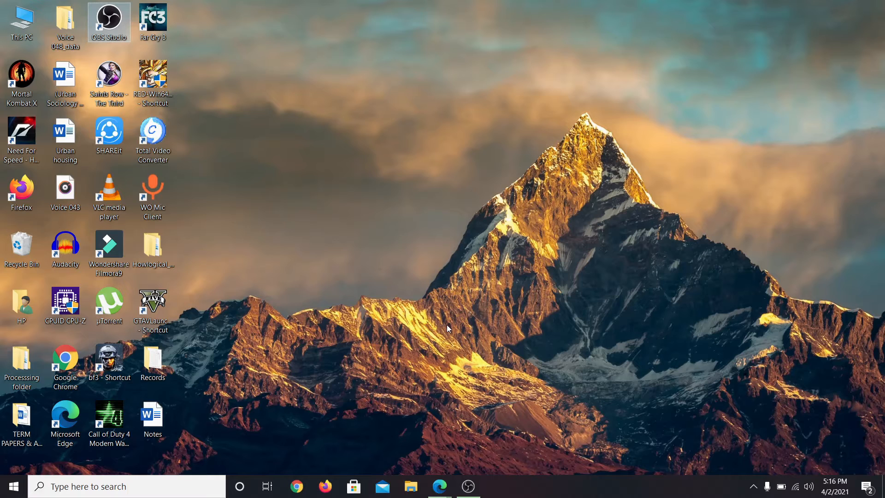
mouse_move(324, 485)
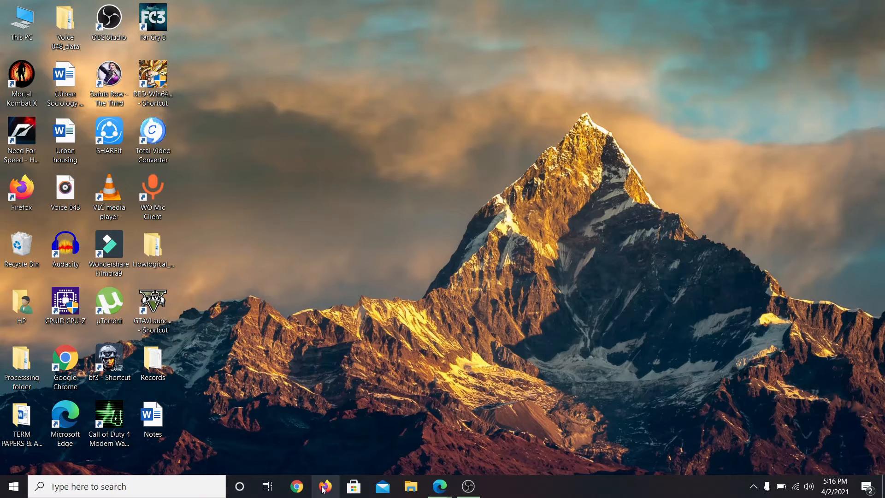
Step: Launch Firefox, load united.com via the address bar, and dismiss the sign-in reminder
click(325, 486)
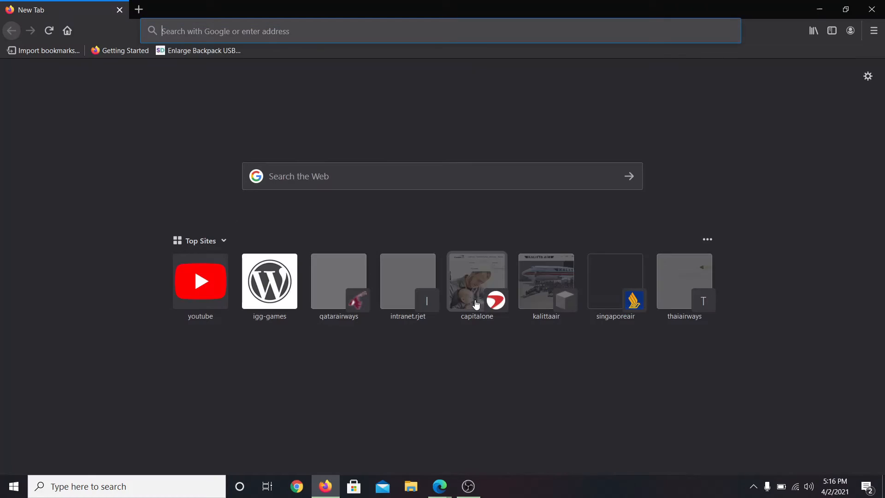
text(united.com/en/us)
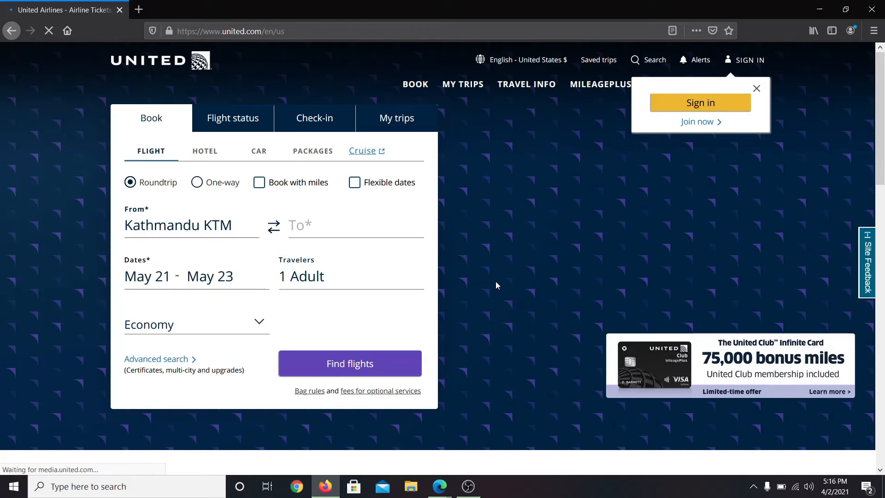
click(756, 88)
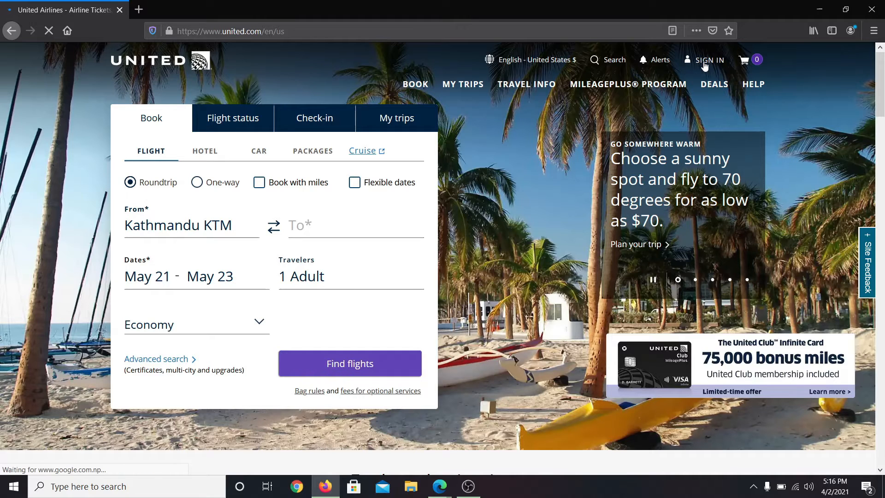
click(708, 60)
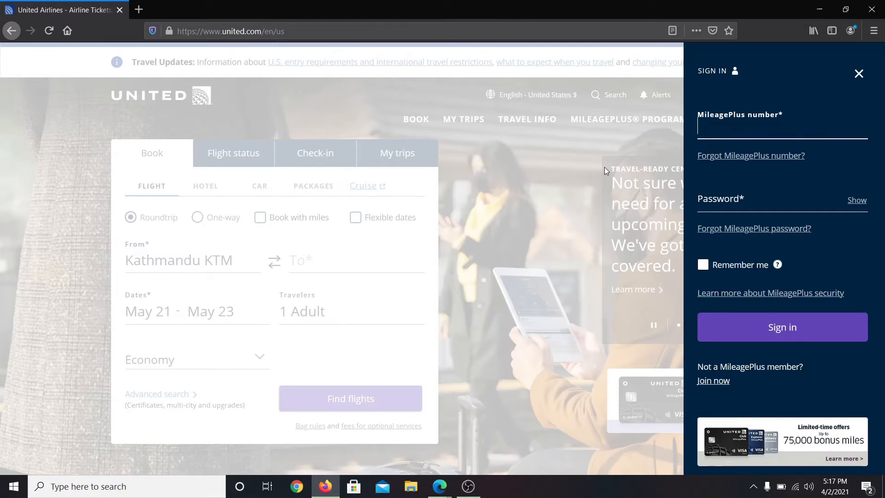
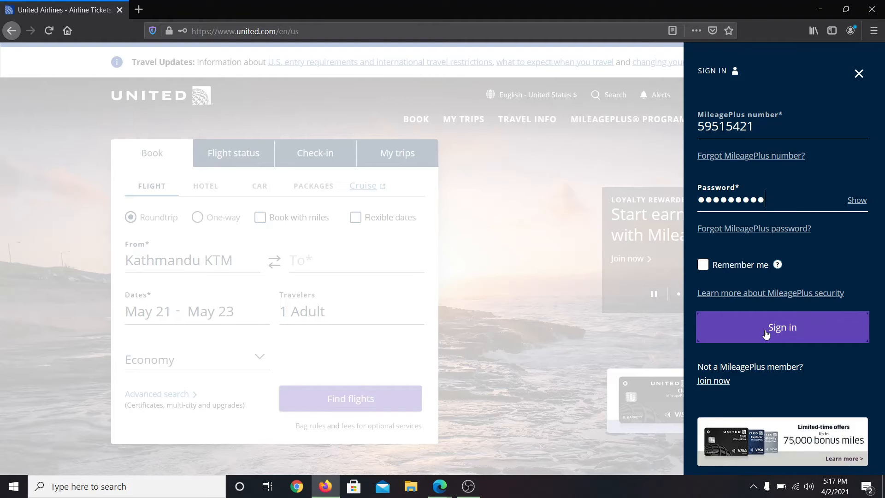
mouse_move(740, 161)
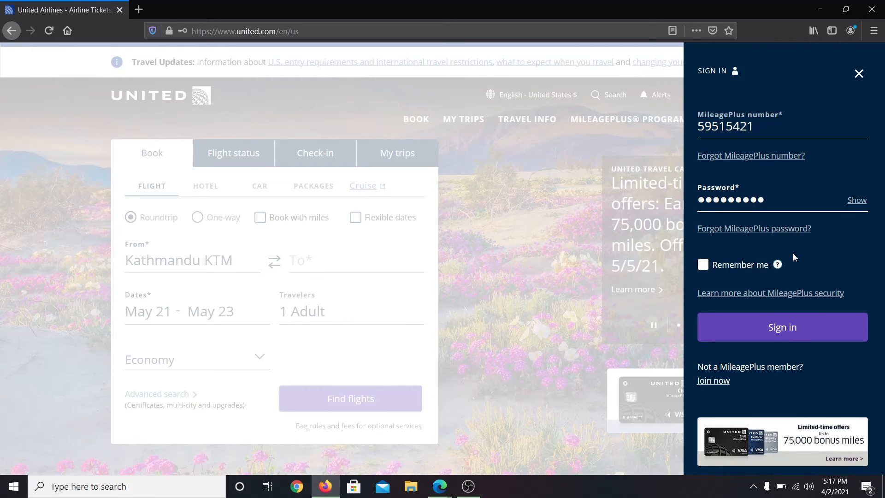
click(761, 199)
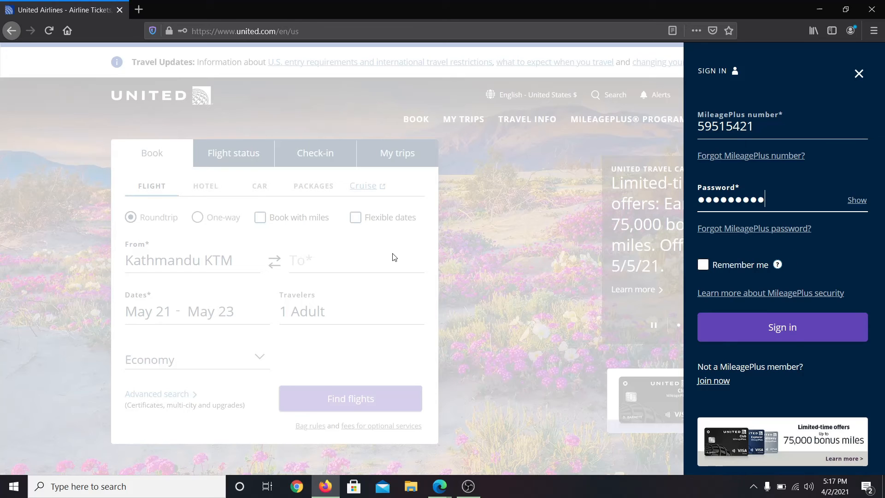